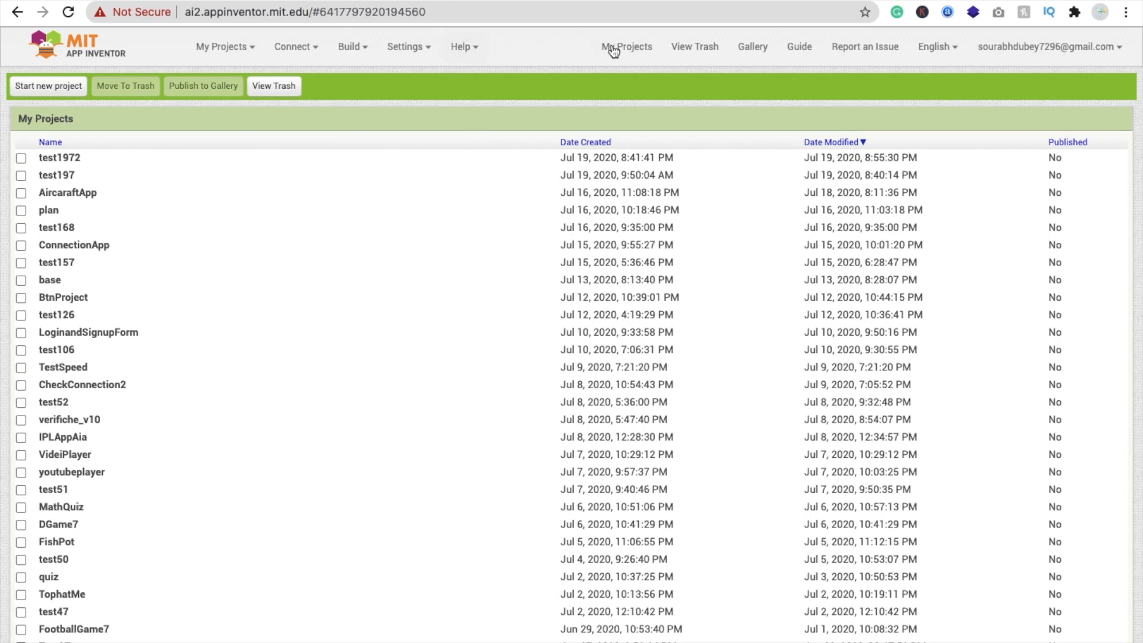
- Reach the community forums through the Help menu's Forums entry
left_click(460, 46)
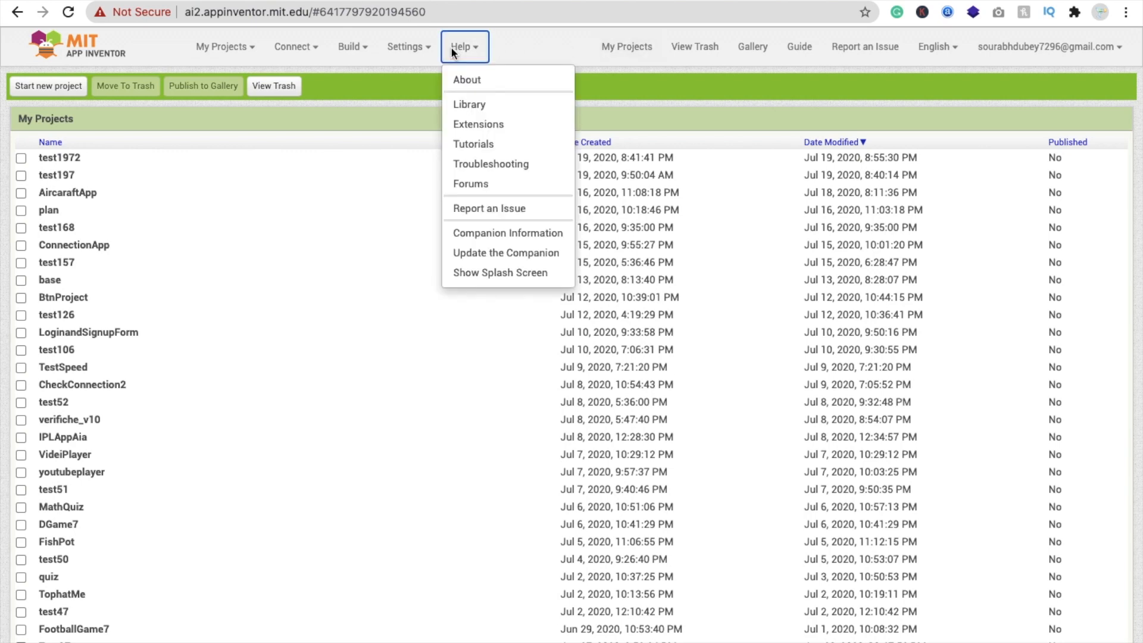
mouse_move(507, 232)
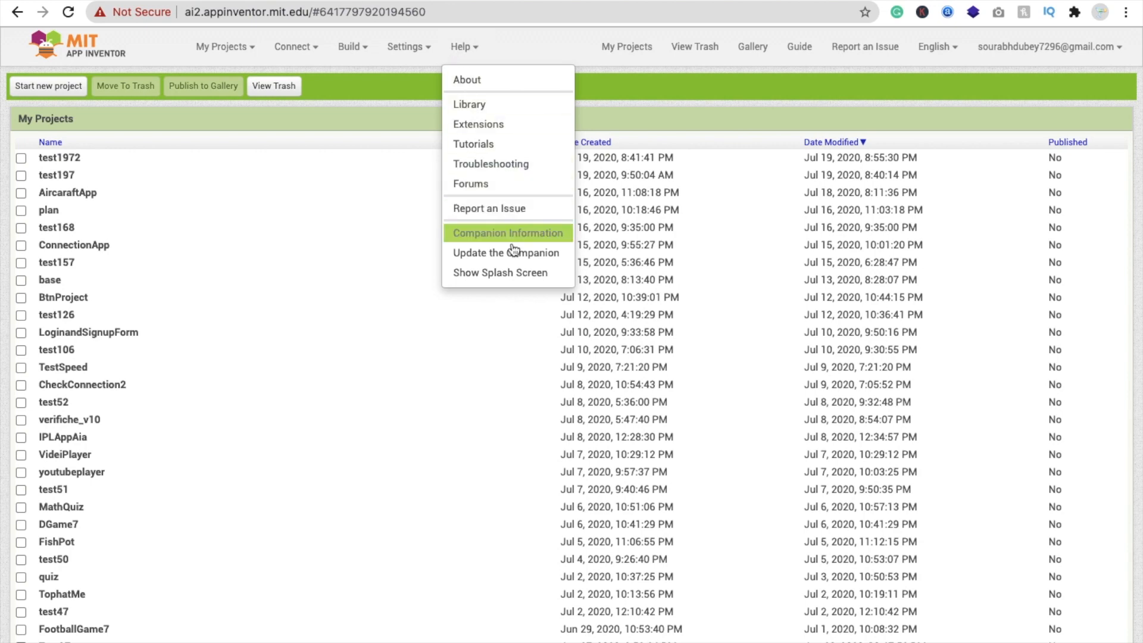
mouse_move(474, 184)
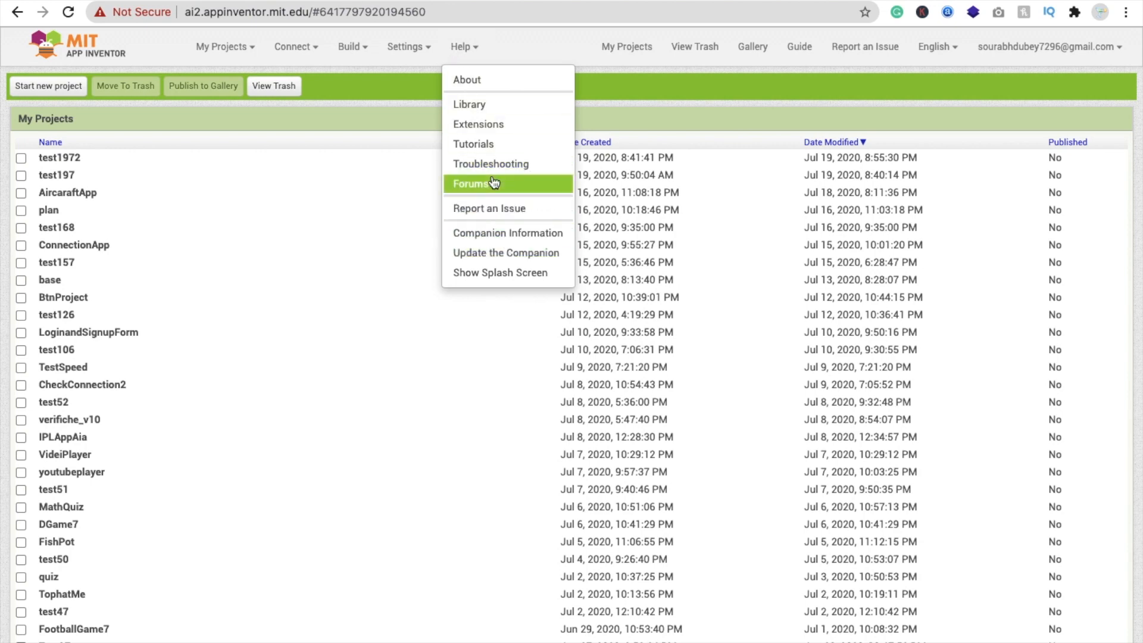
left_click(473, 183)
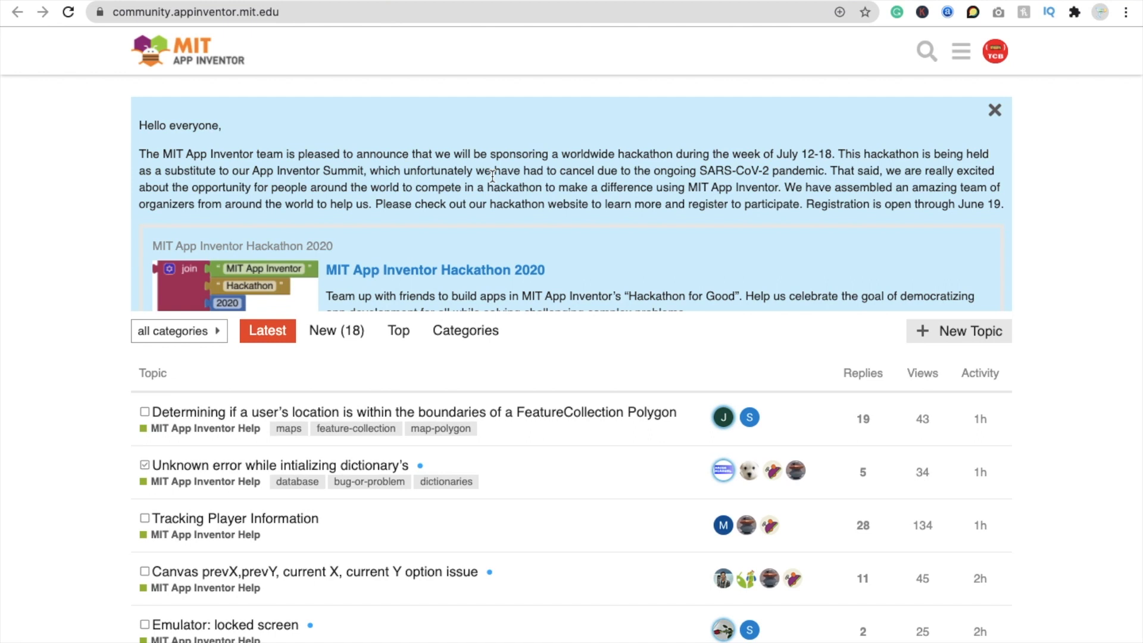
scroll("down", 3)
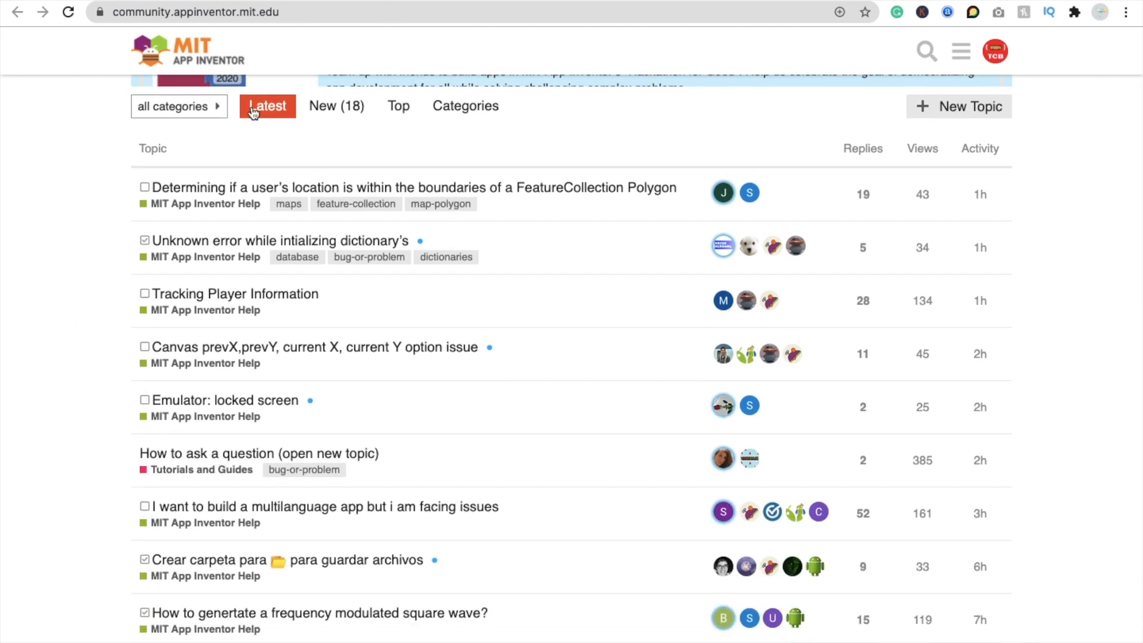
scroll("down", 3)
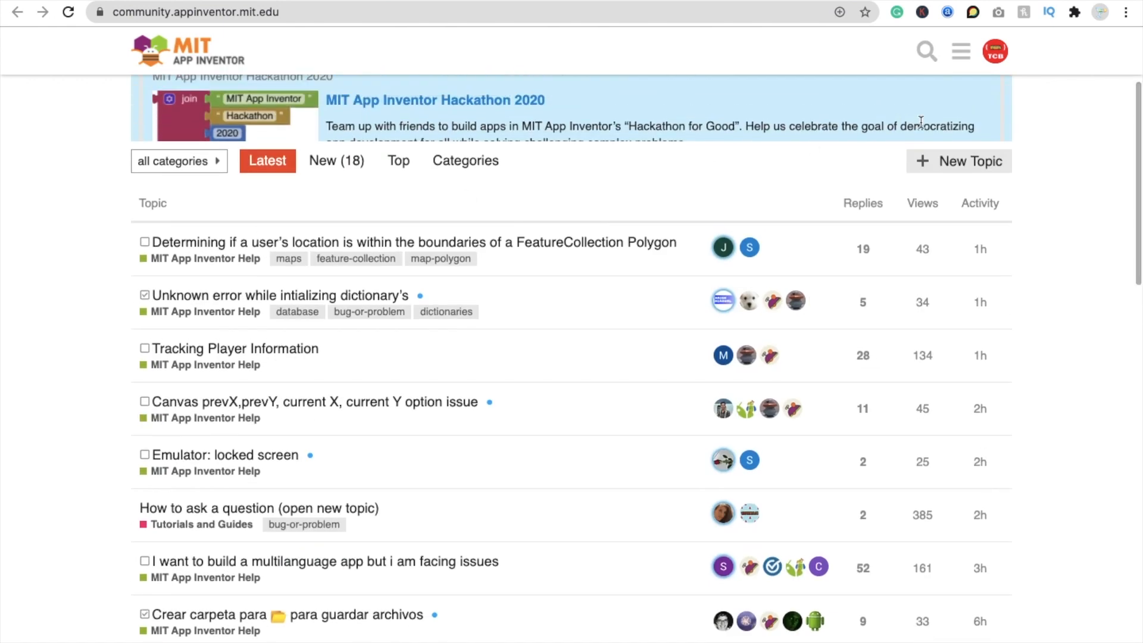
mouse_move(853, 227)
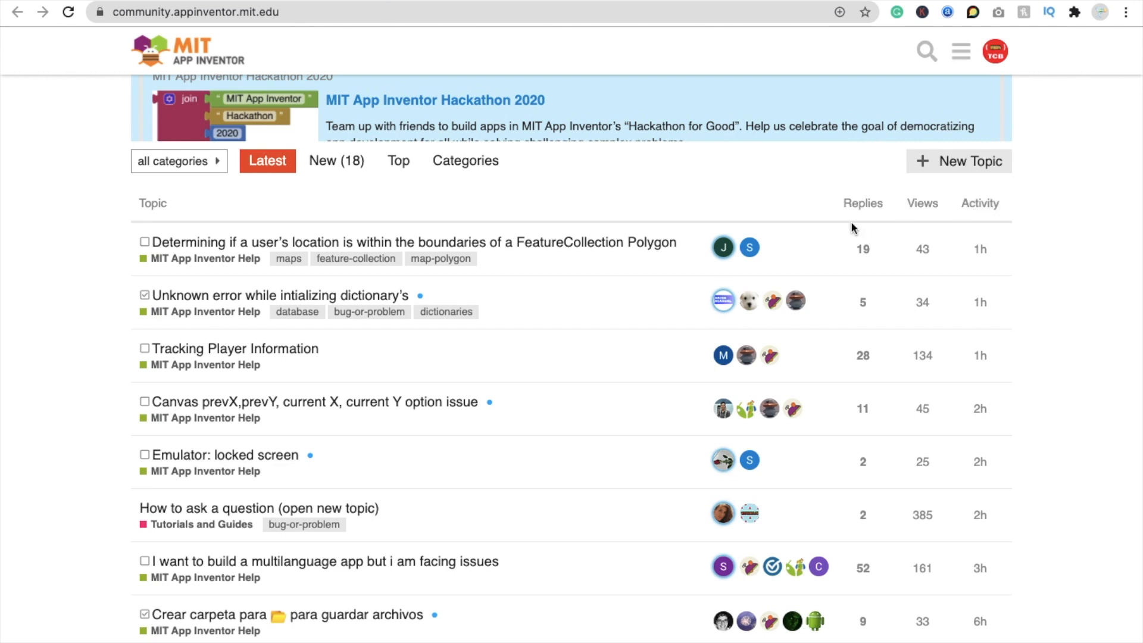
mouse_move(818, 248)
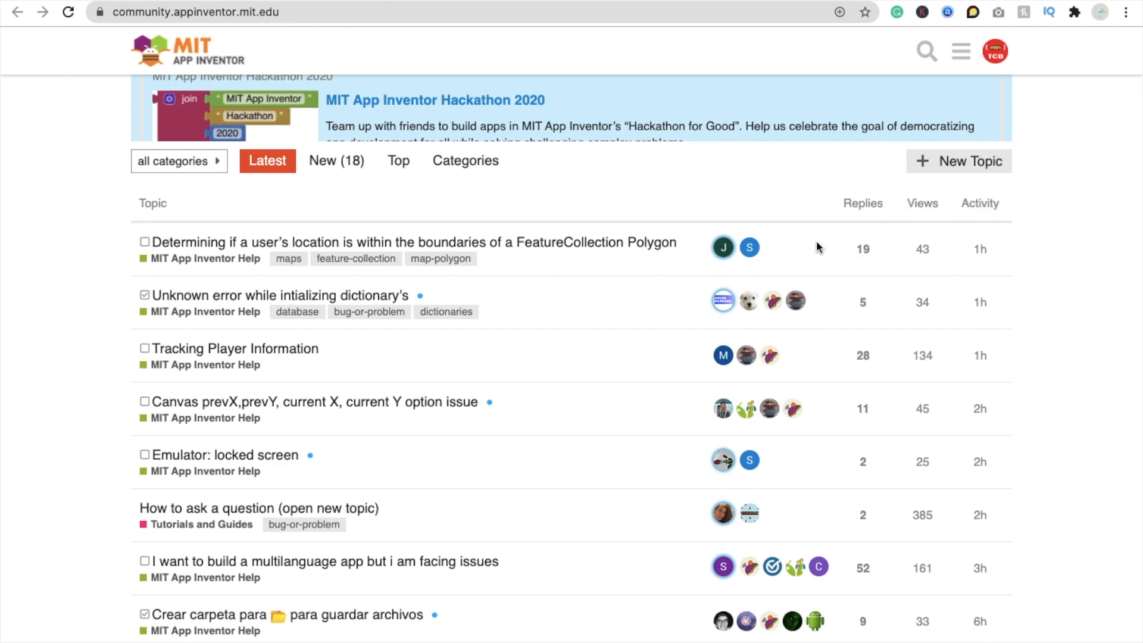
mouse_move(171, 229)
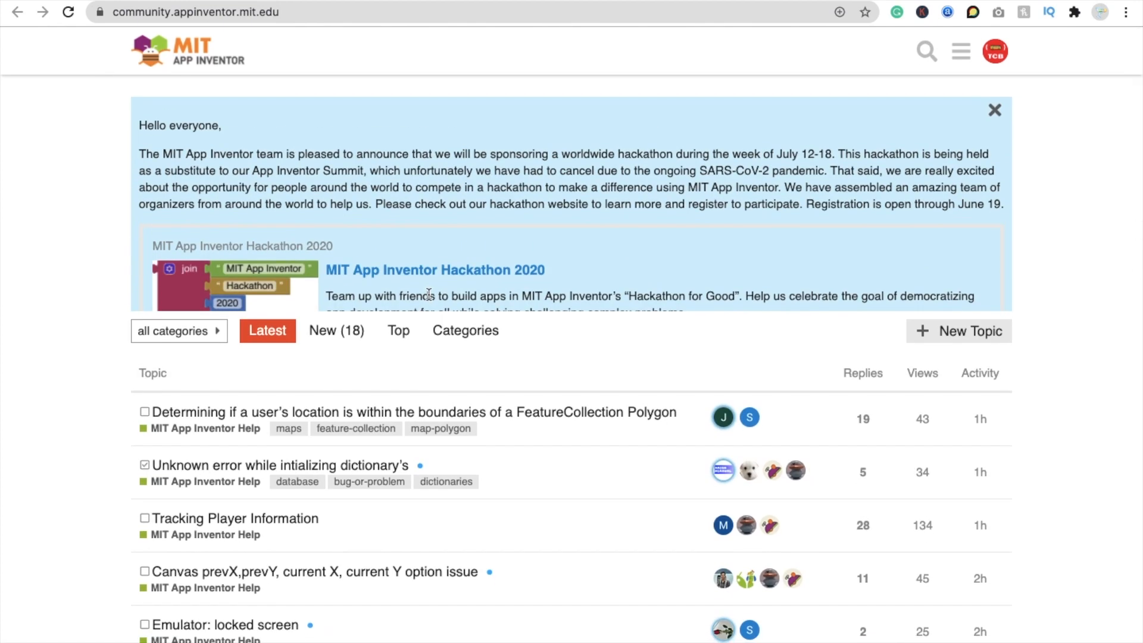
mouse_move(984, 352)
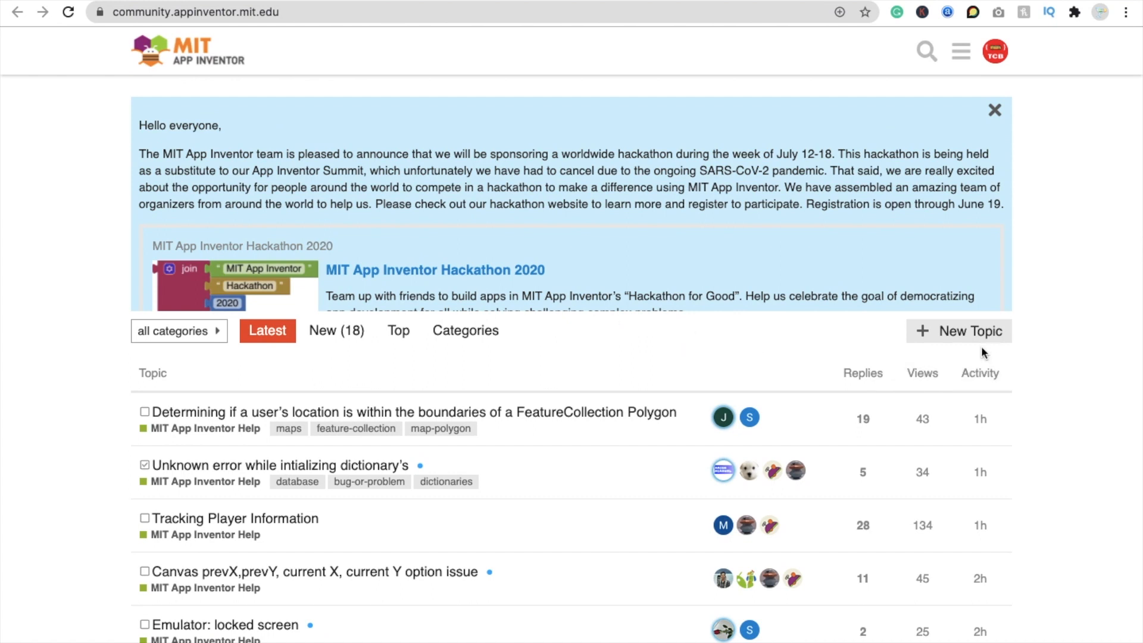
- Begin a new topic titled "How much data i can store in clouddb in tinydb also etc"
left_click(958, 331)
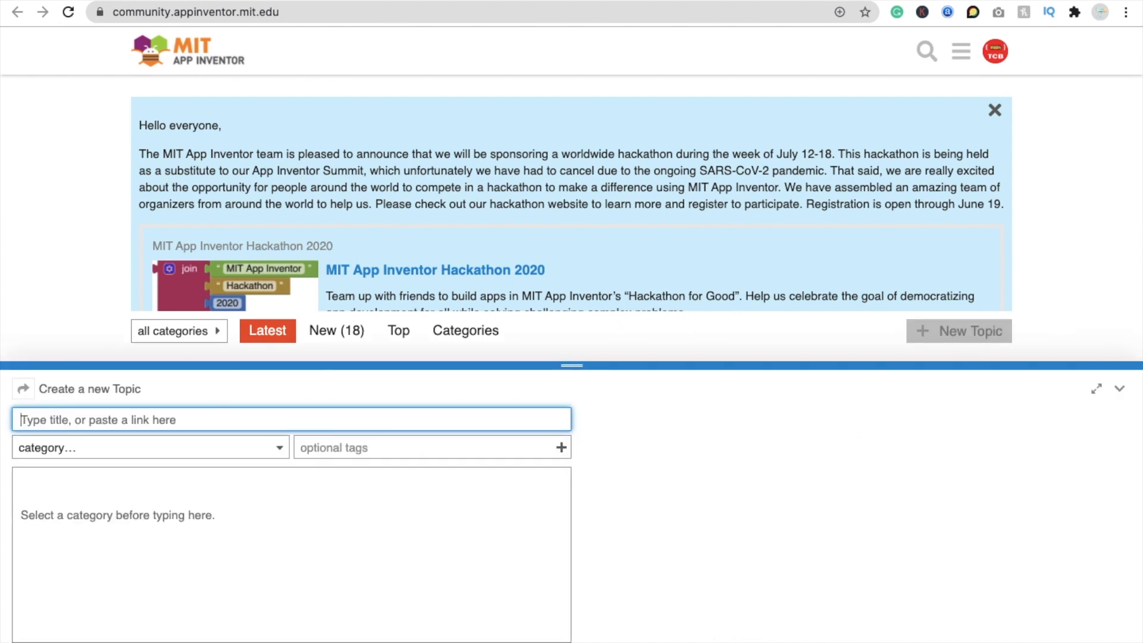
scroll("down", 3)
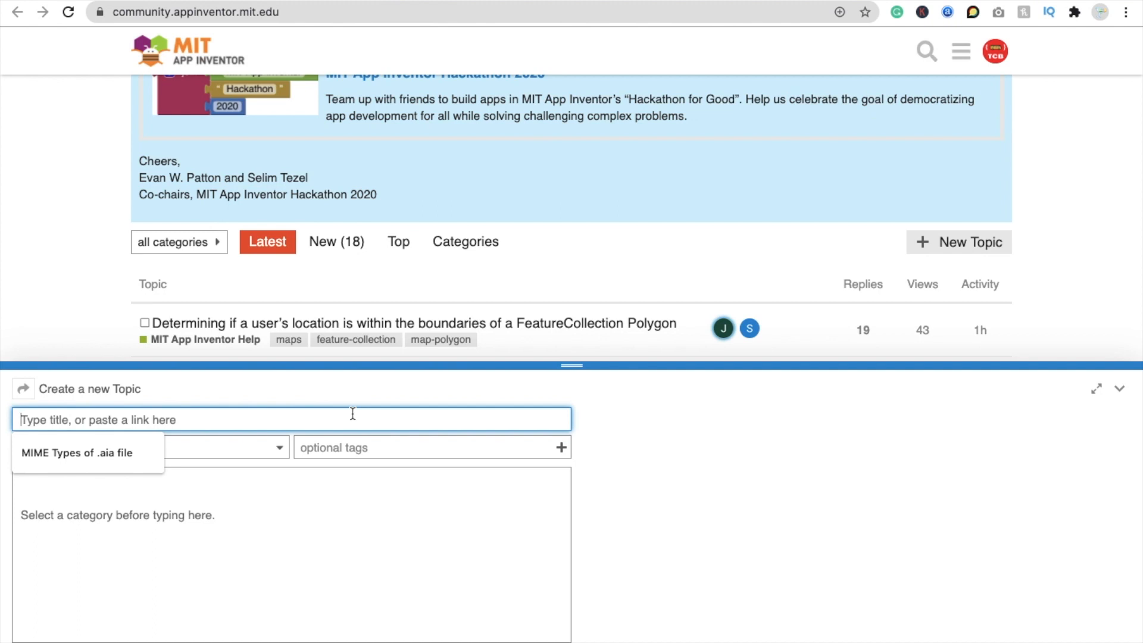
type("Ho")
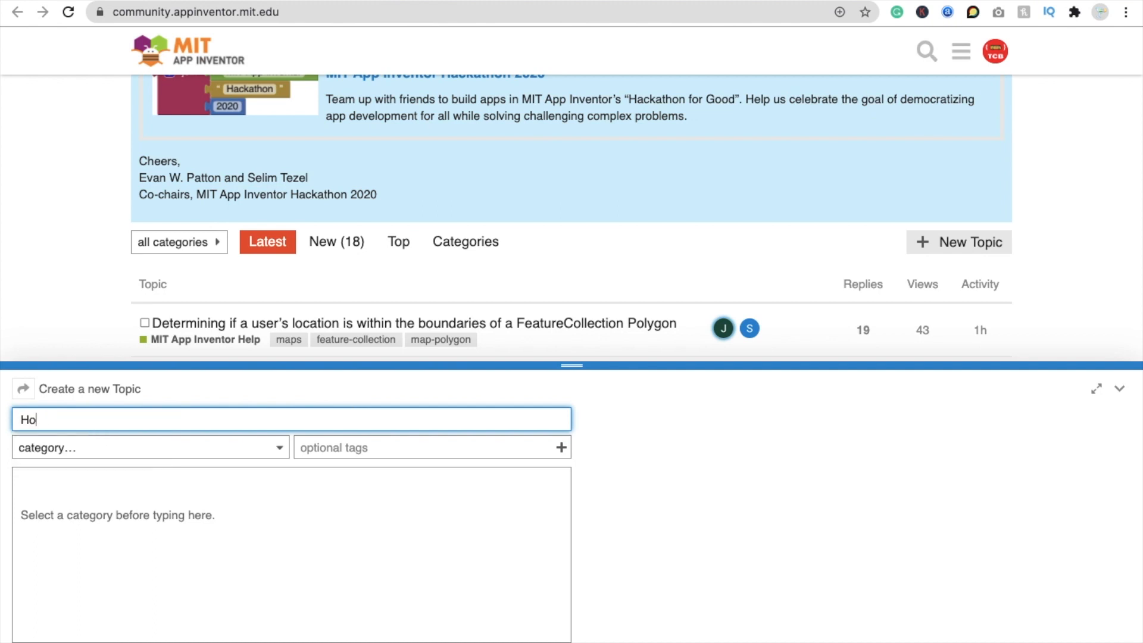
type("w")
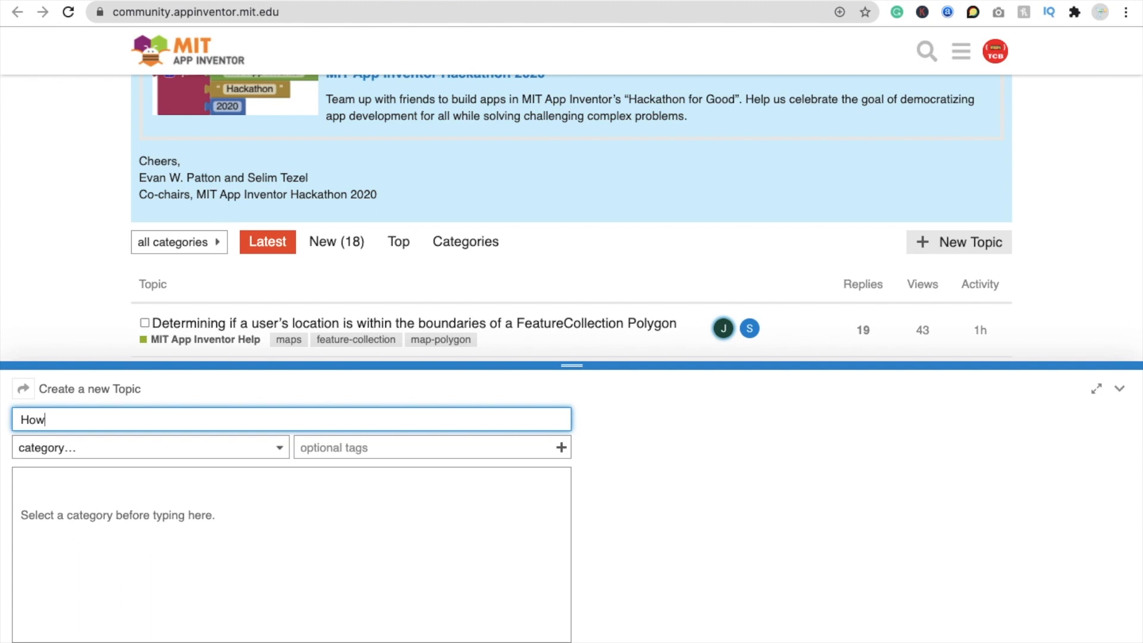
type("much data i c")
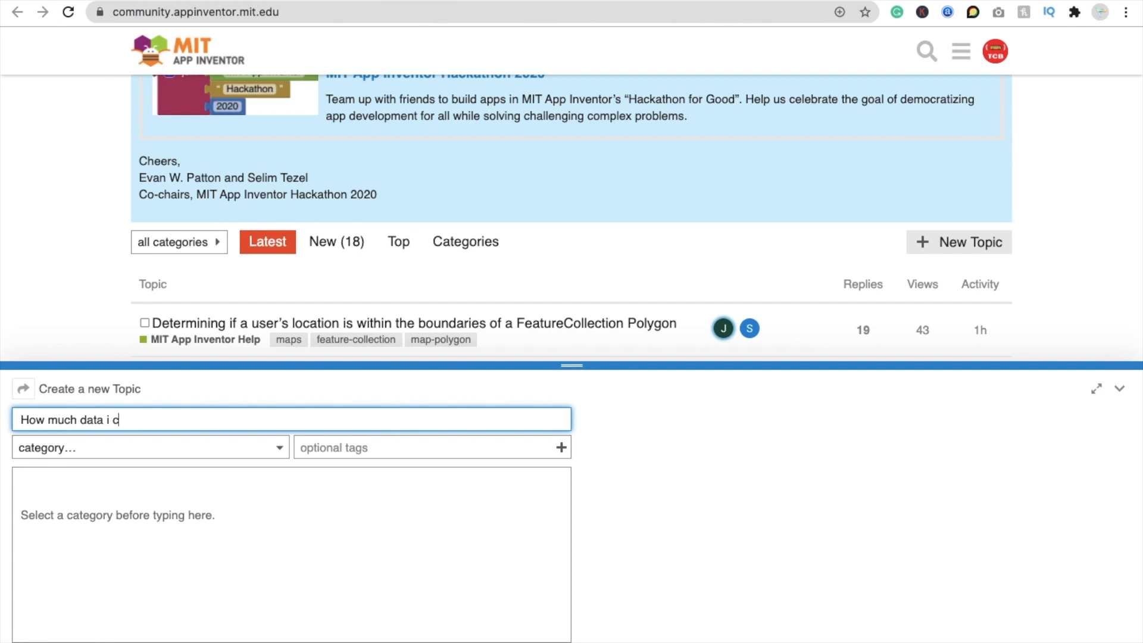
type("an store in")
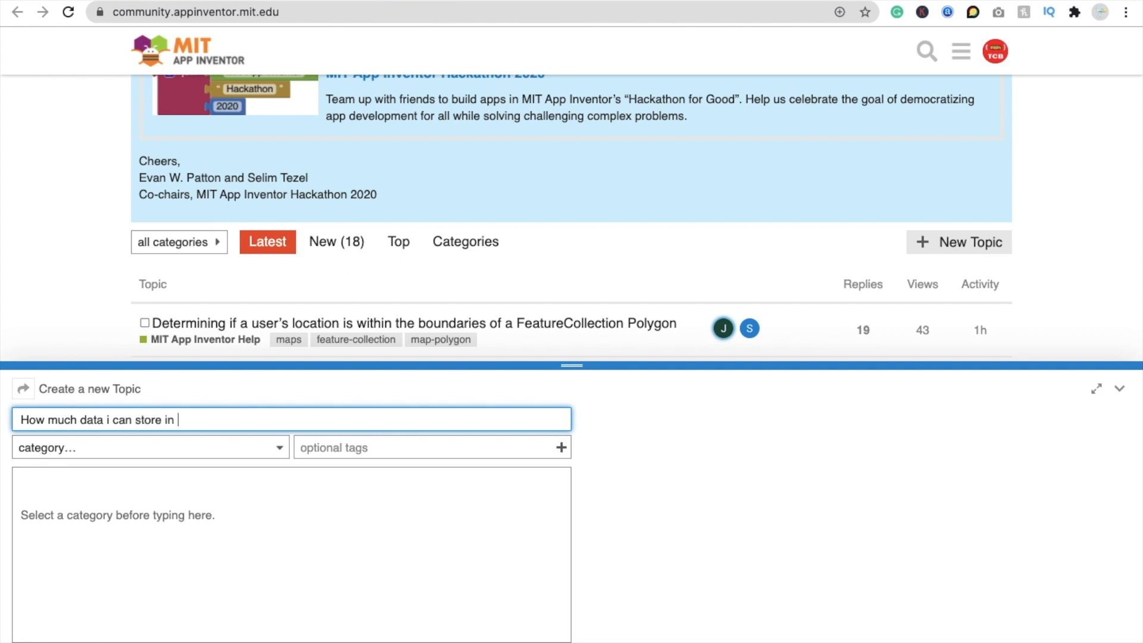
type("cloud")
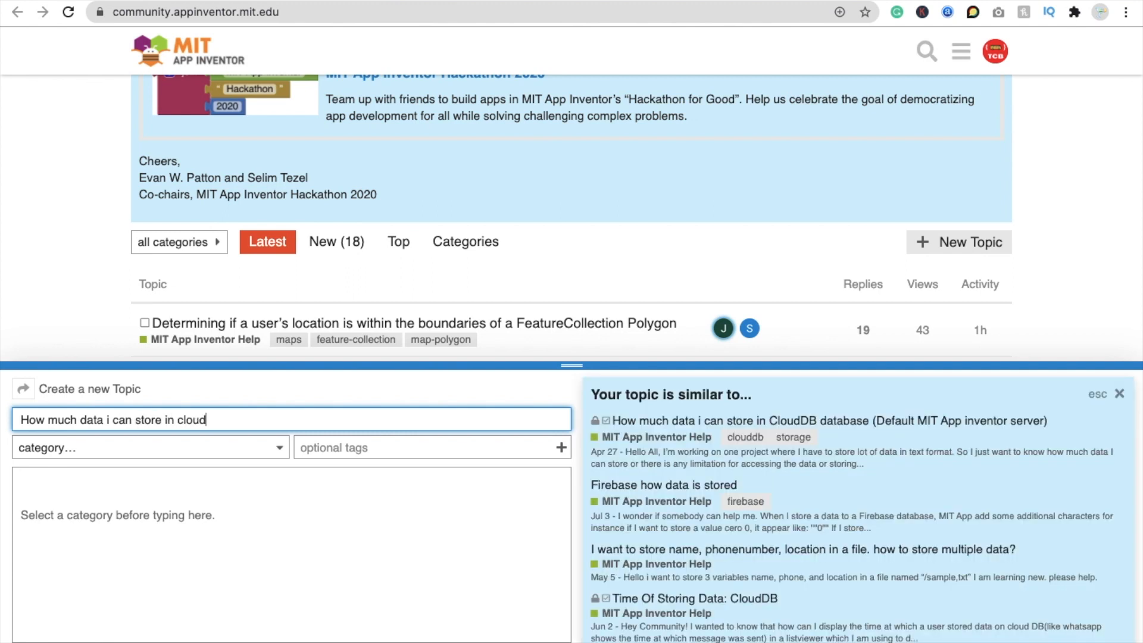
type("db")
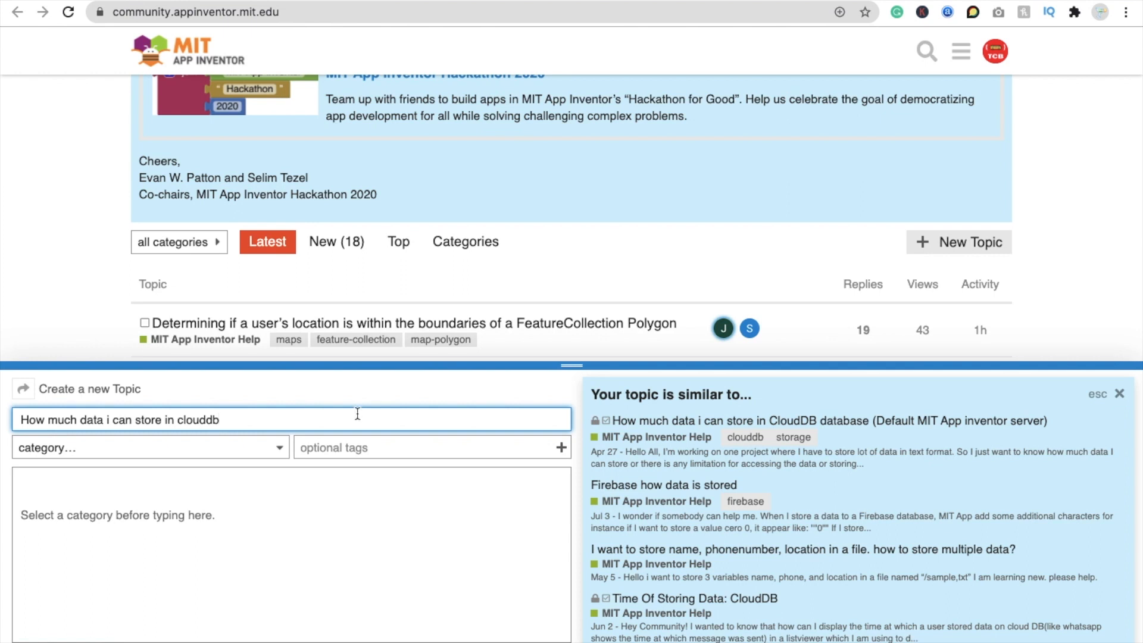
mouse_move(679, 429)
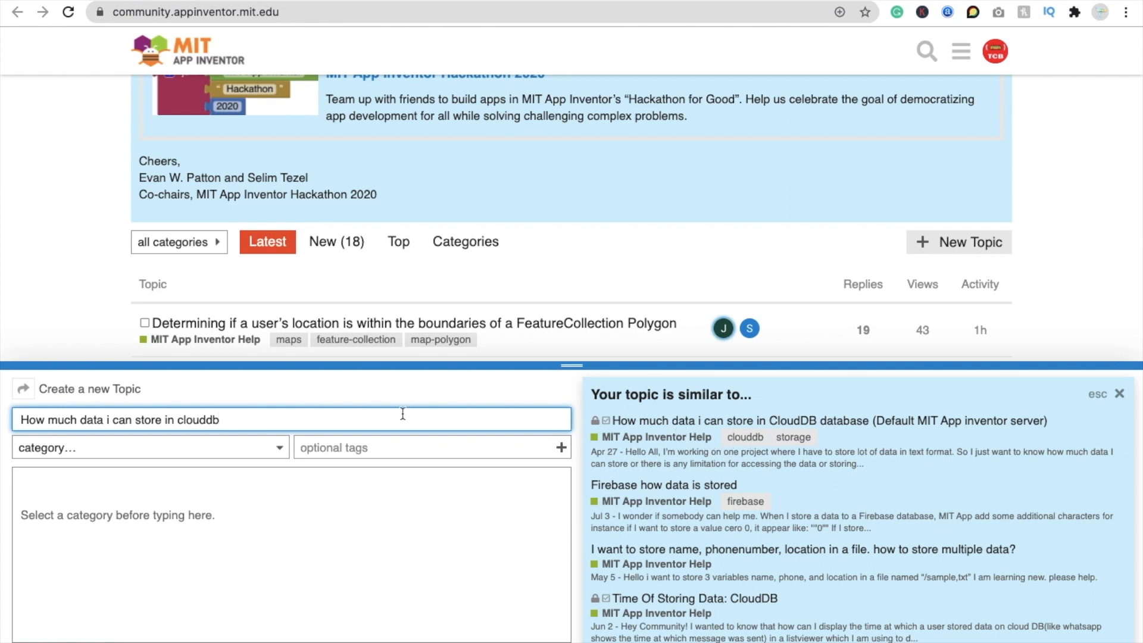
type("in")
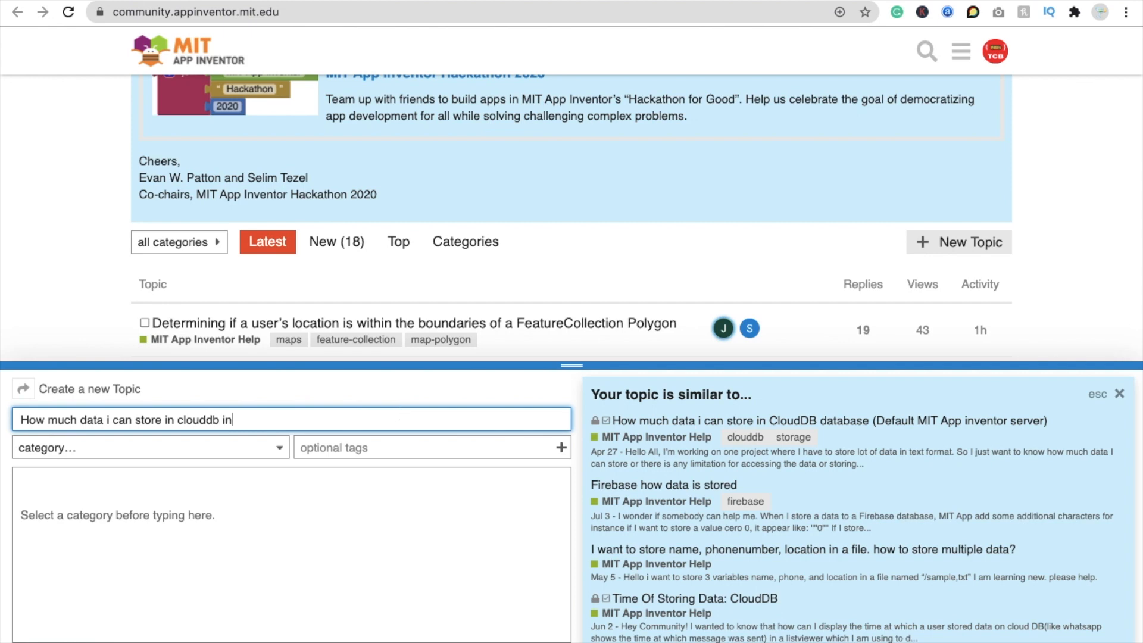
type("tinyday")
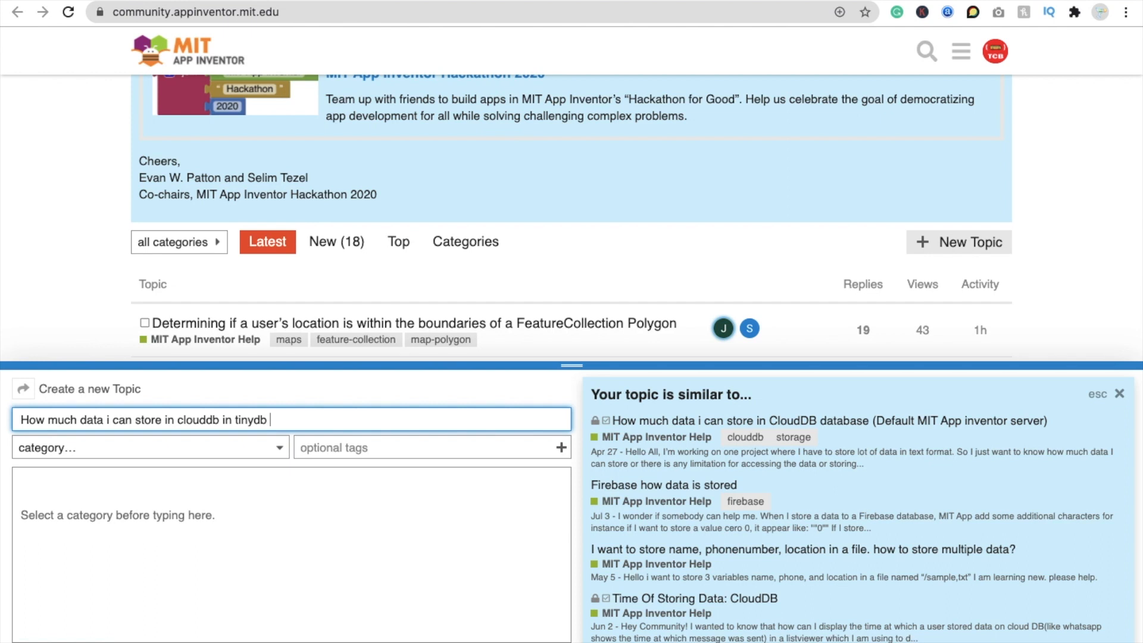
type("also e")
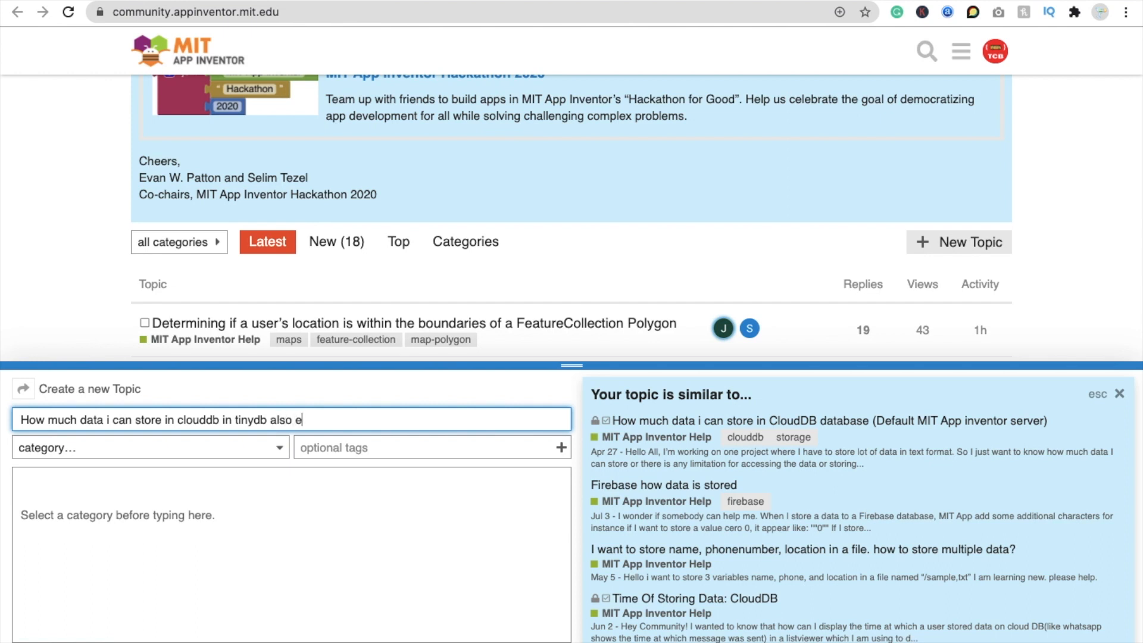
type("tc")
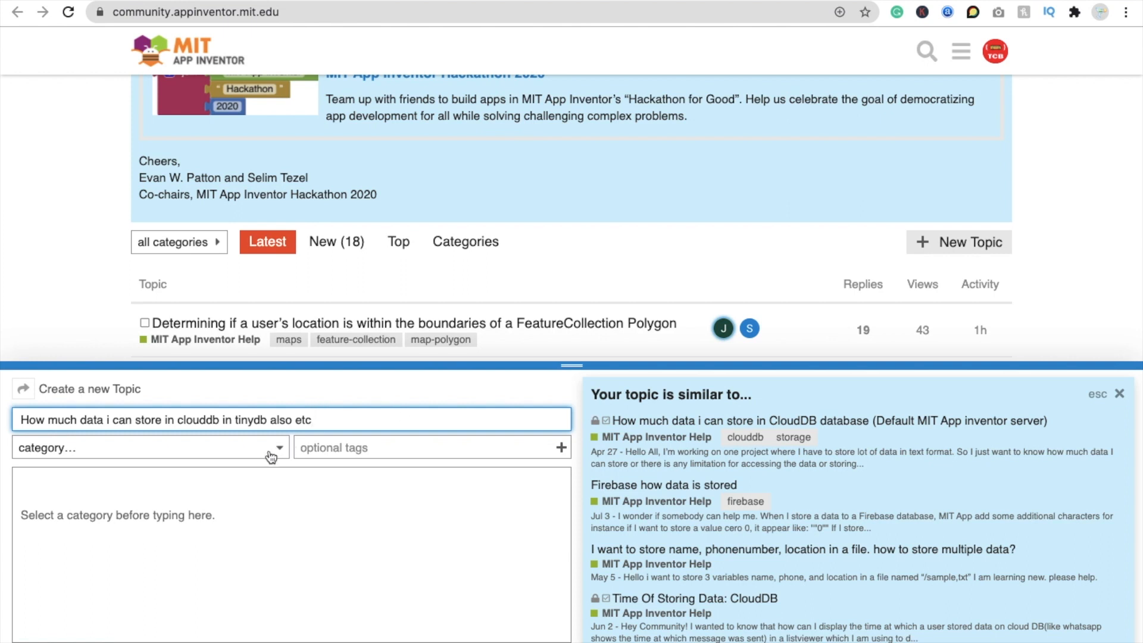
- Categorise the draft as MIT App Inventor Help and add the firebase tag
left_click(151, 447)
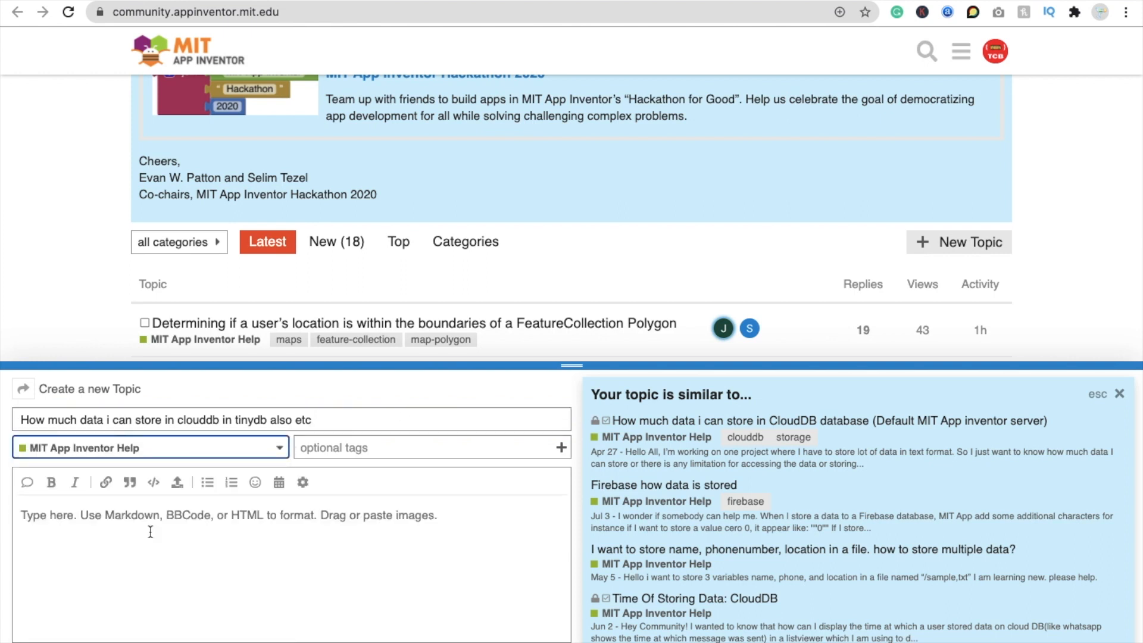
left_click(429, 446)
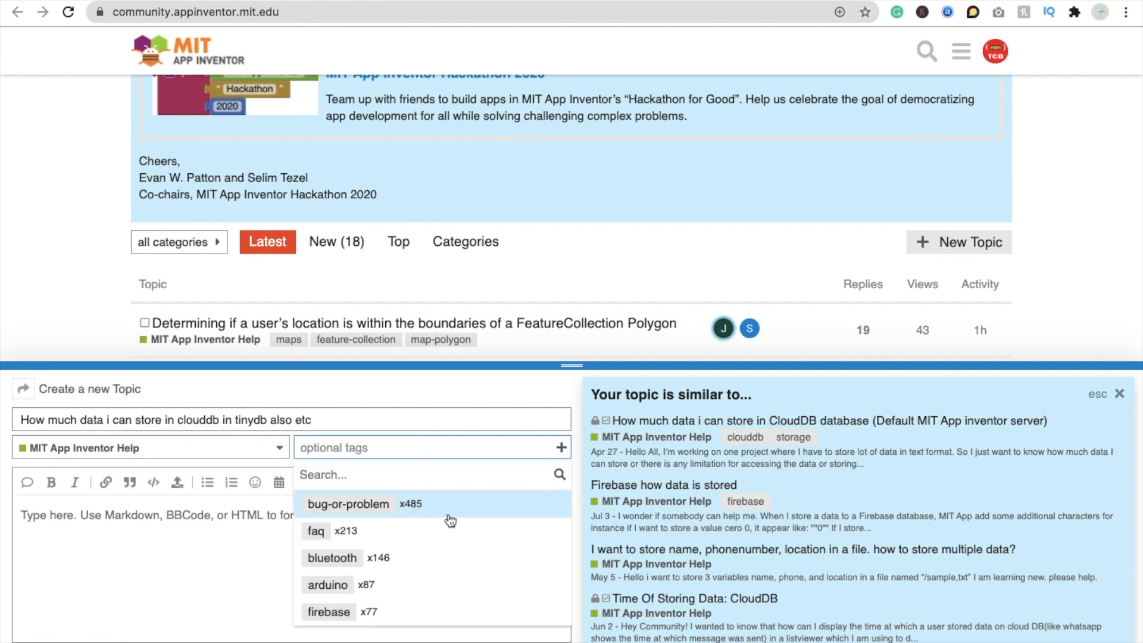
mouse_move(404, 562)
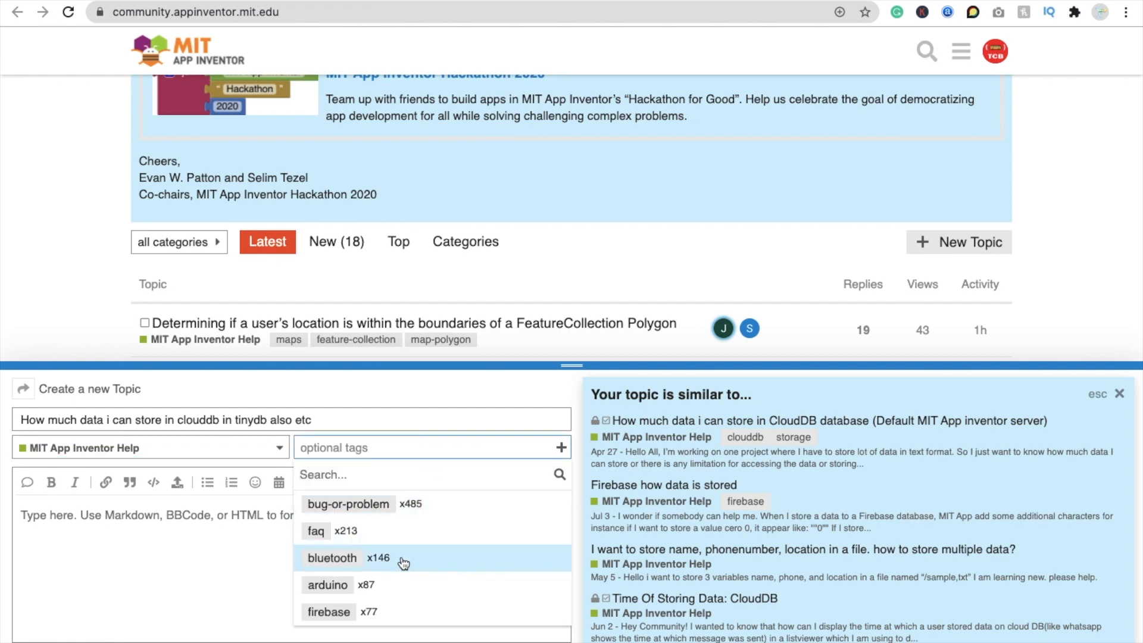
left_click(329, 612)
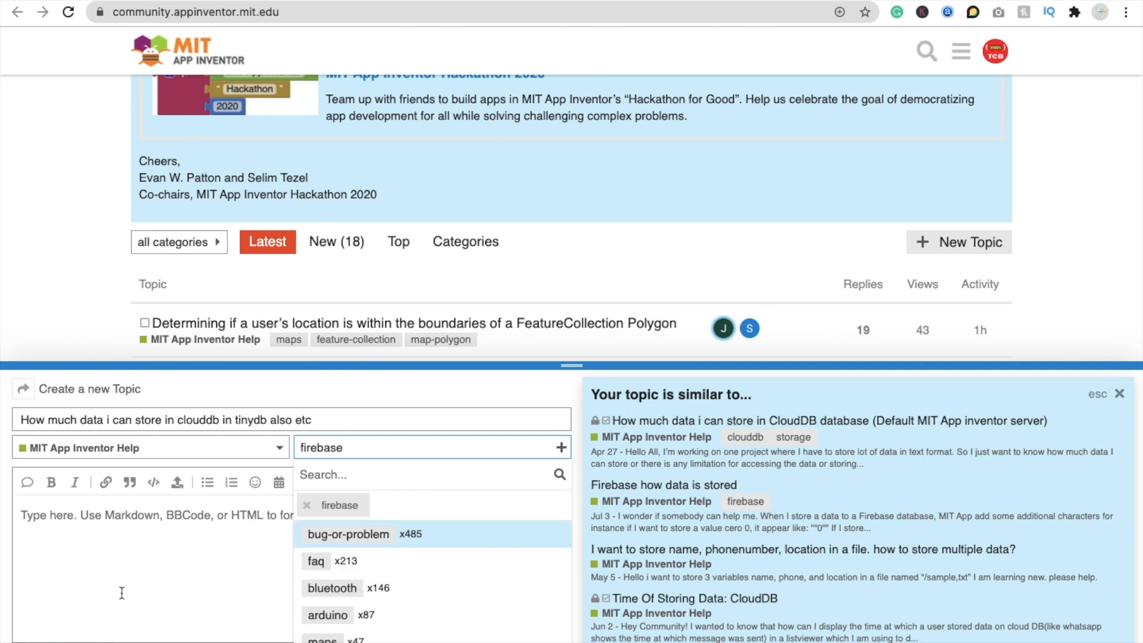